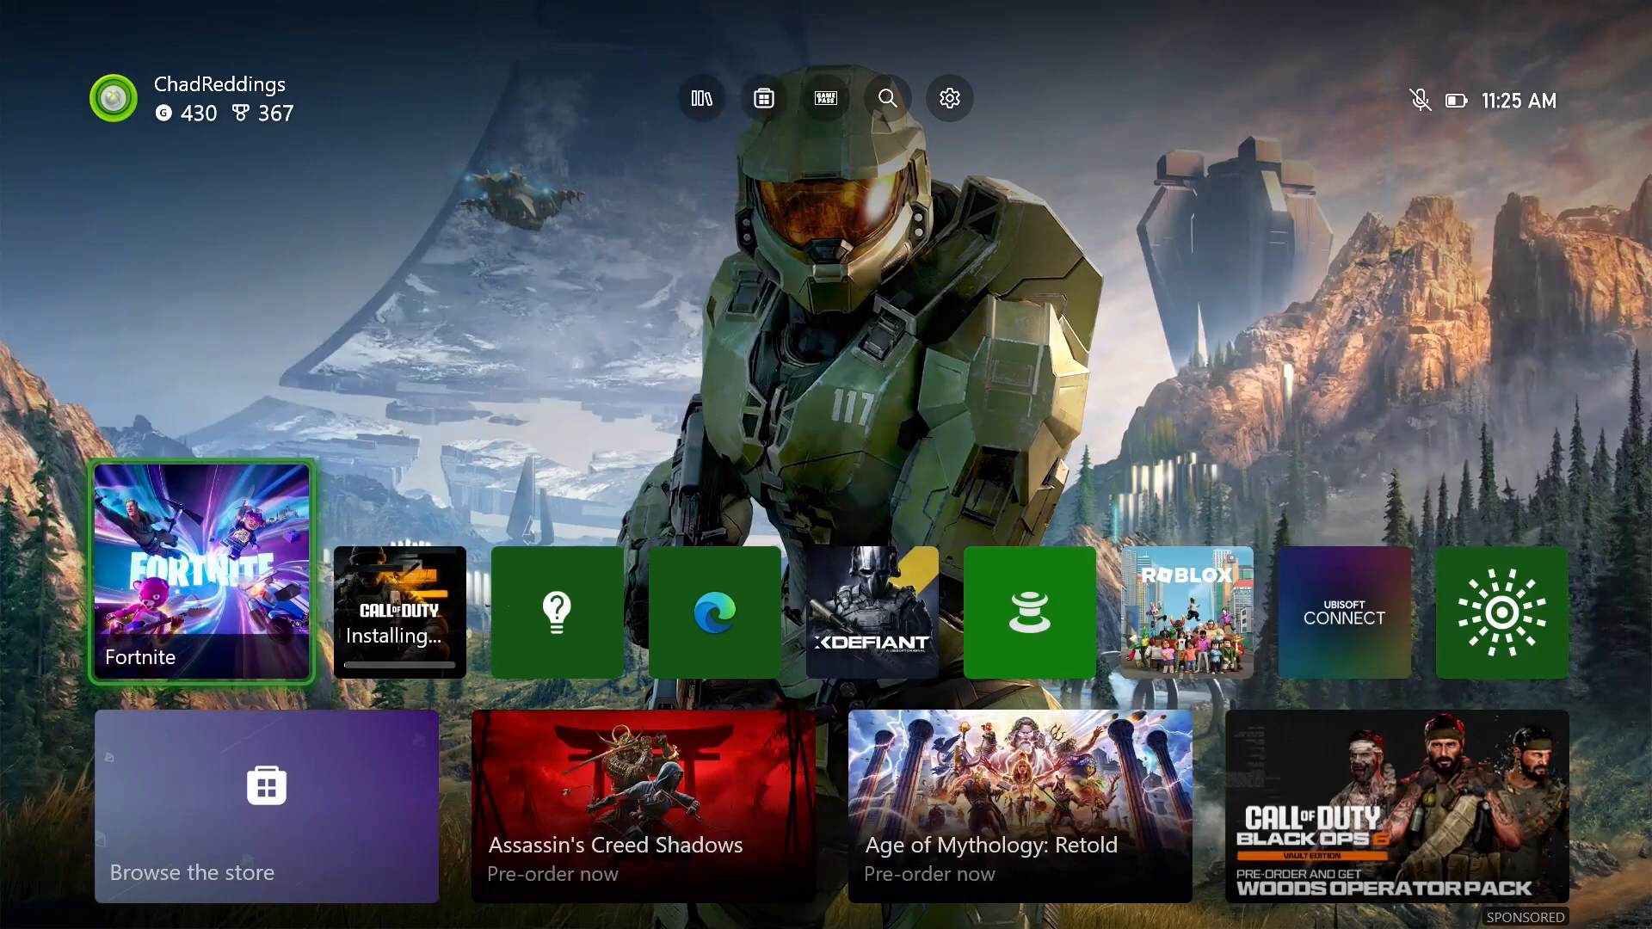
mouse_move(700, 99)
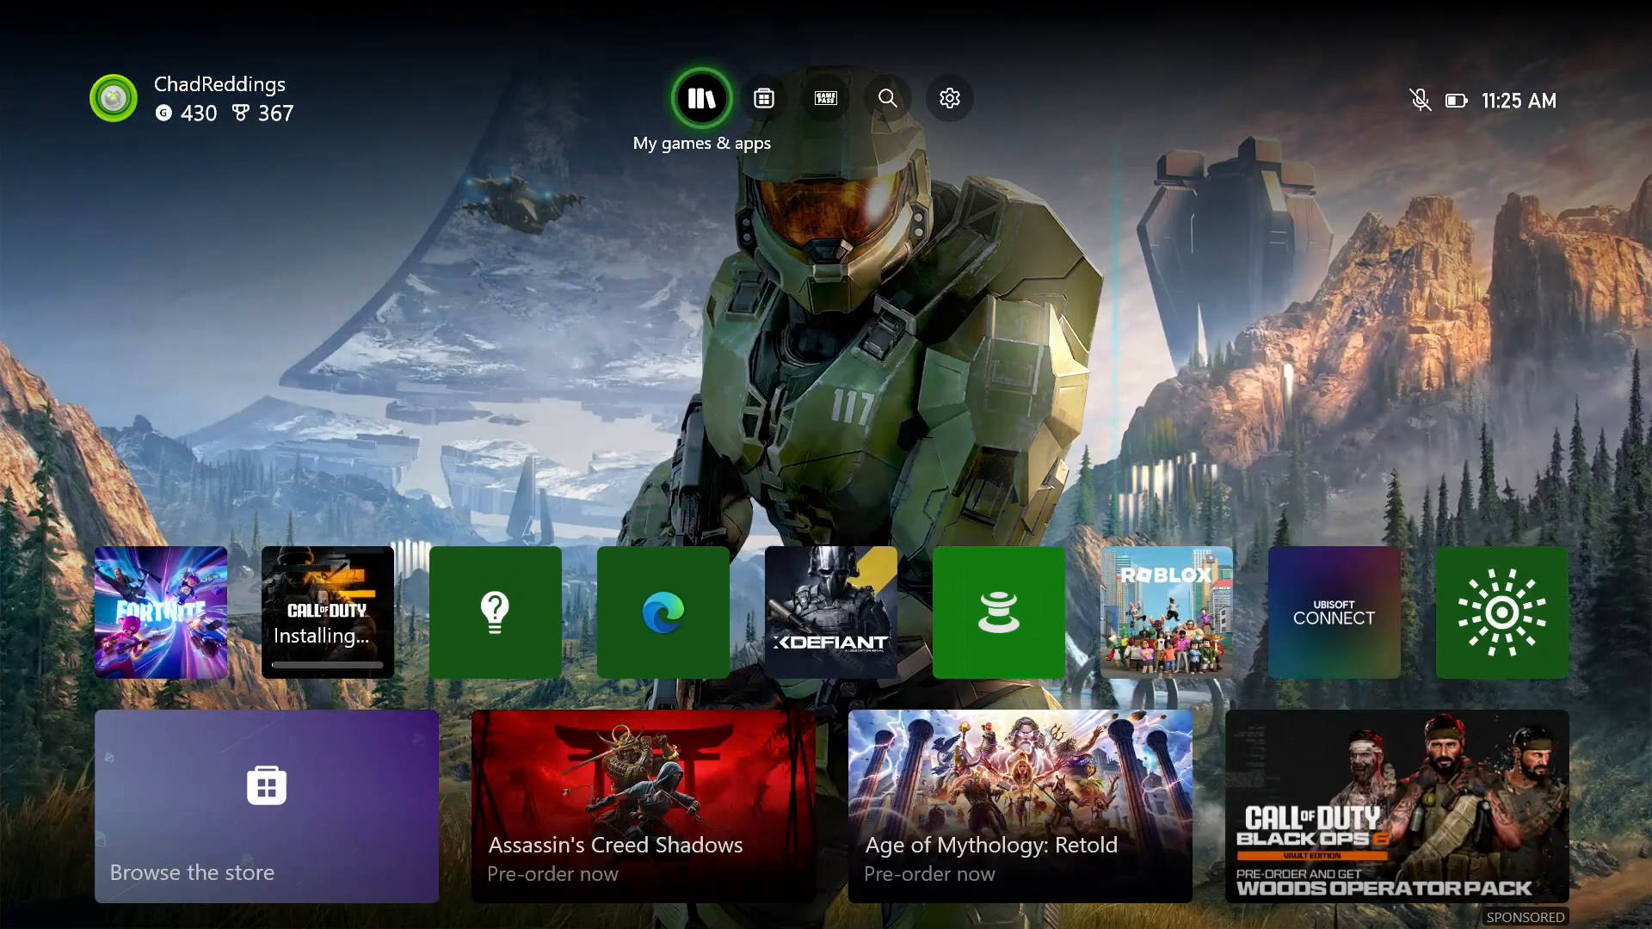
- Go to My games & apps and choose Manage in the sidebar
click(699, 97)
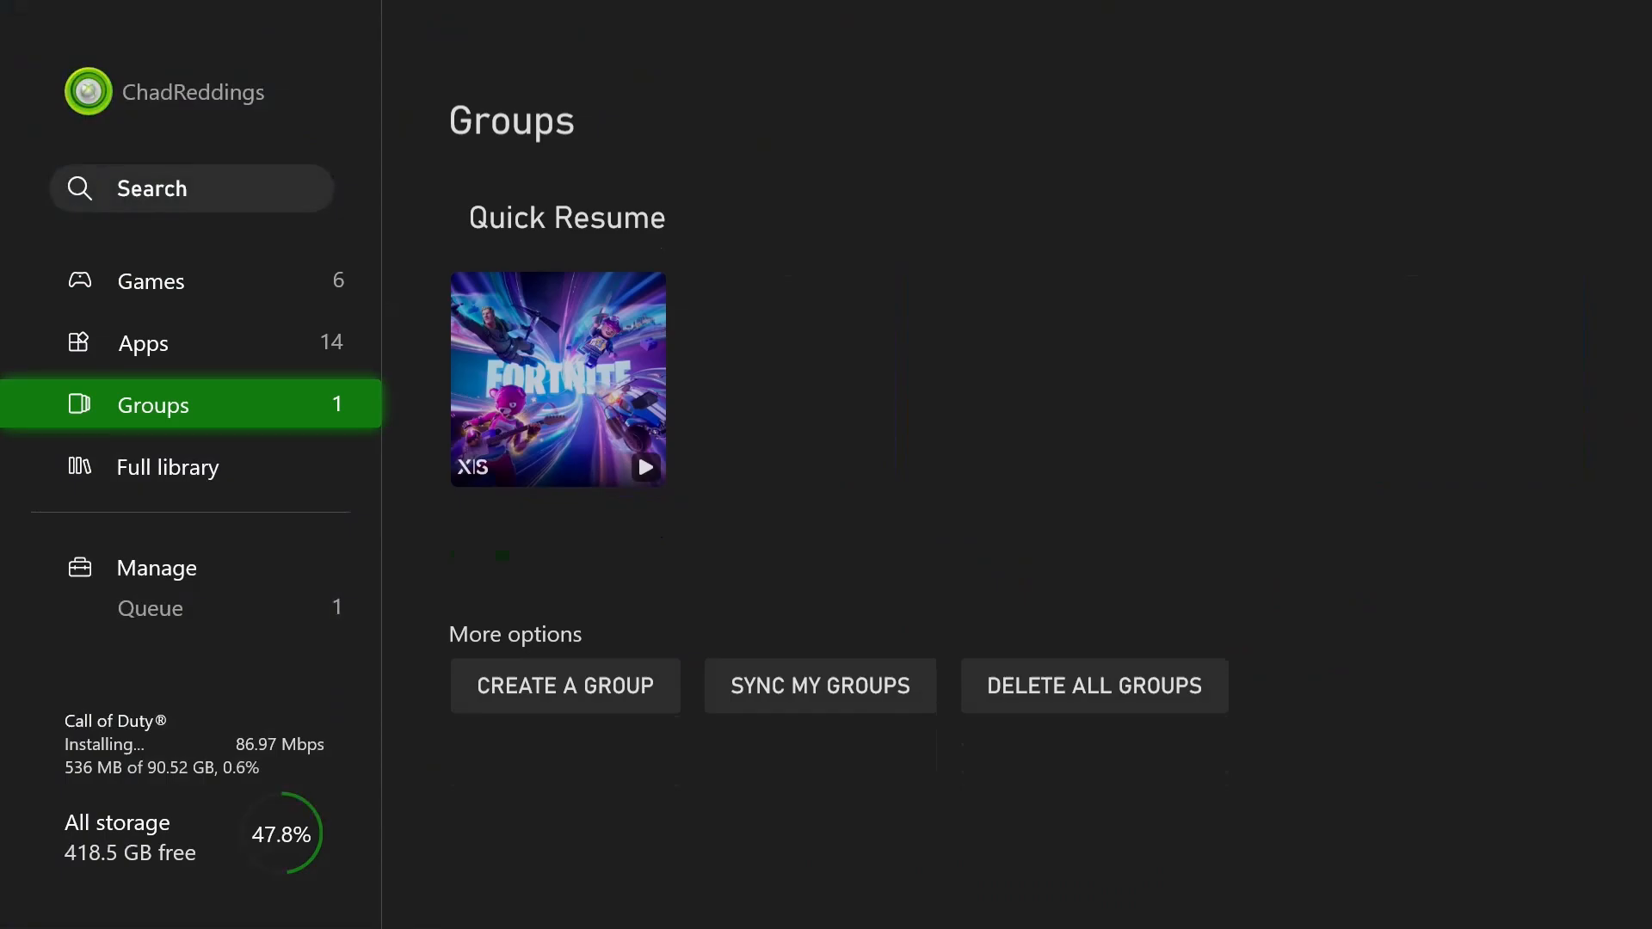
click(155, 567)
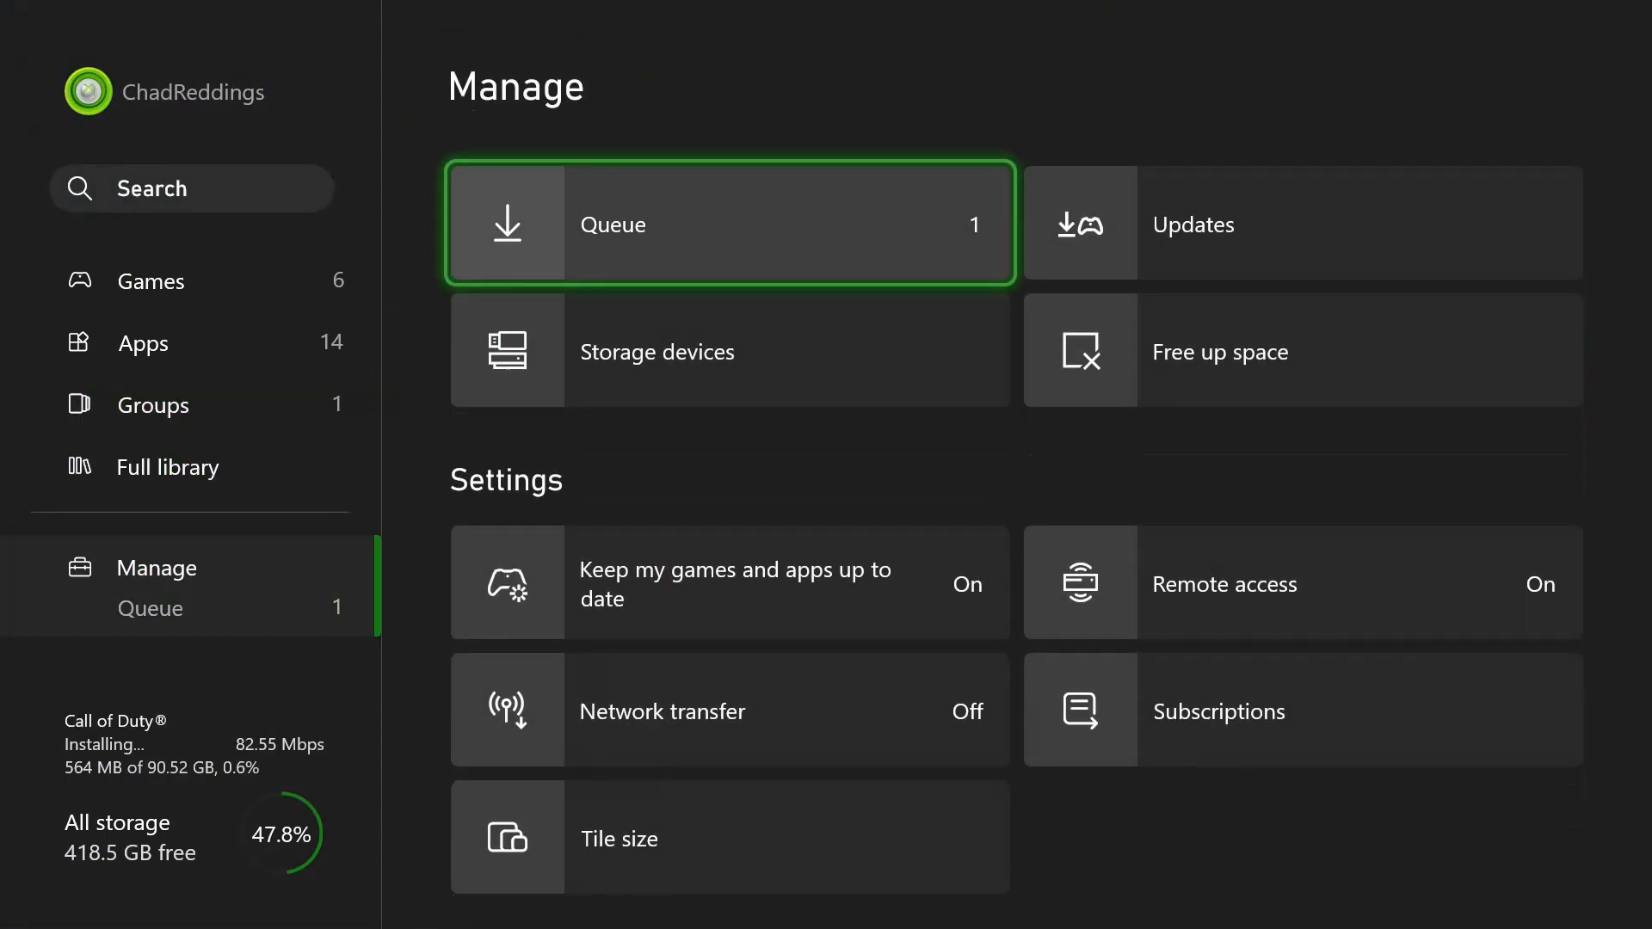
click(730, 222)
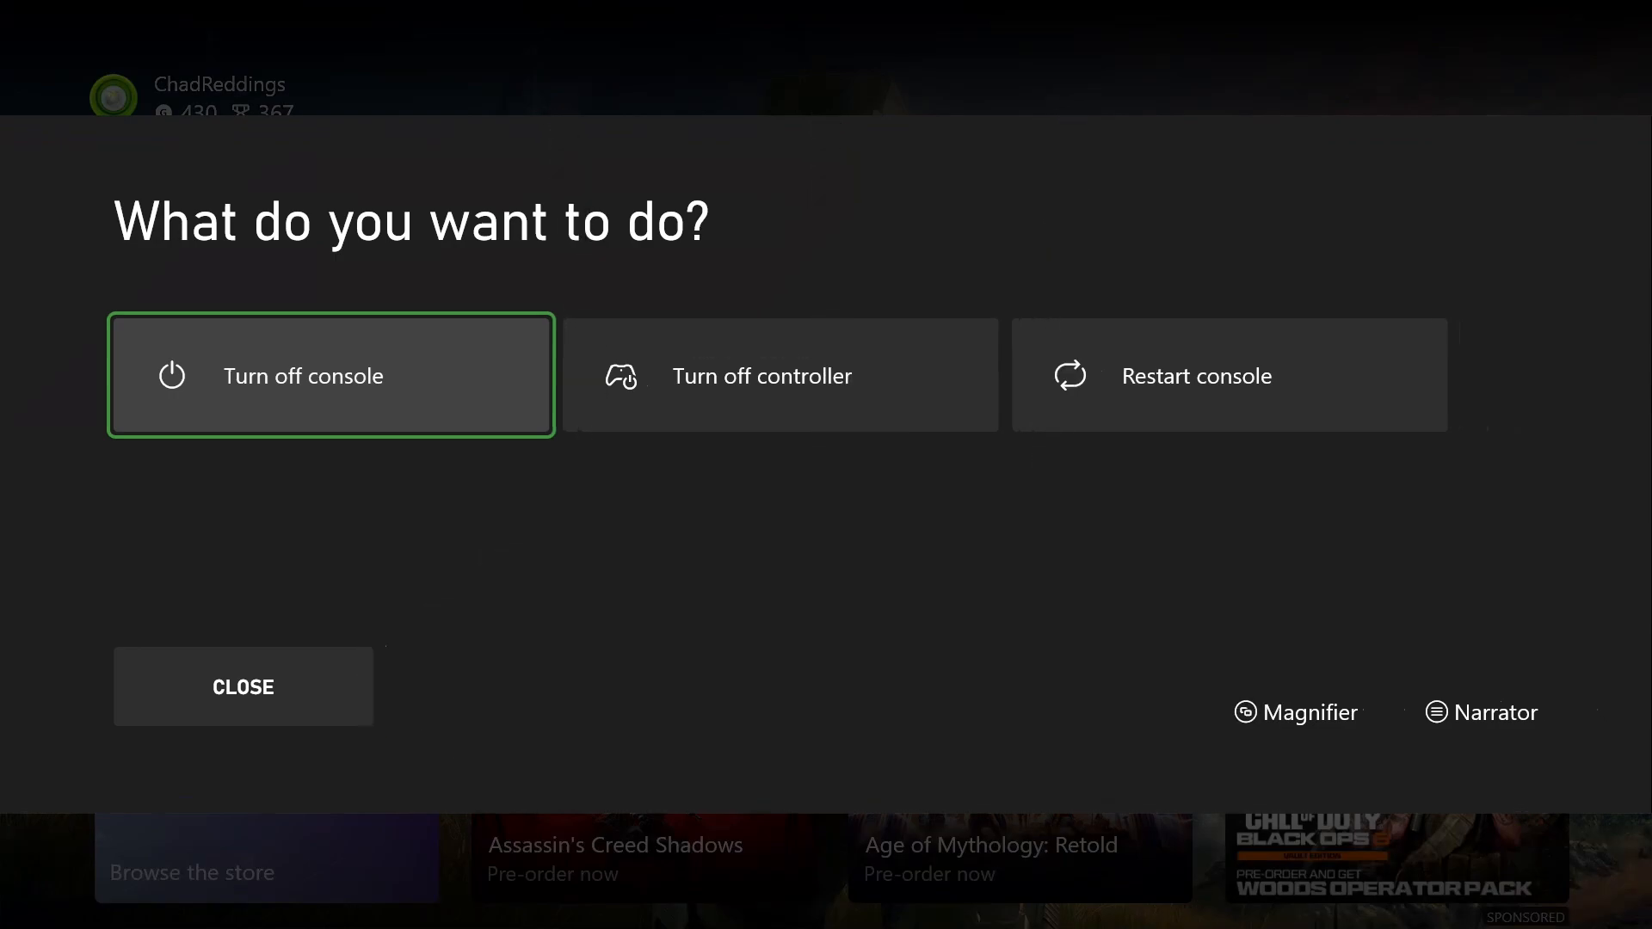
- Show the download queue with the Call of Duty install at 1.7%
click(242, 685)
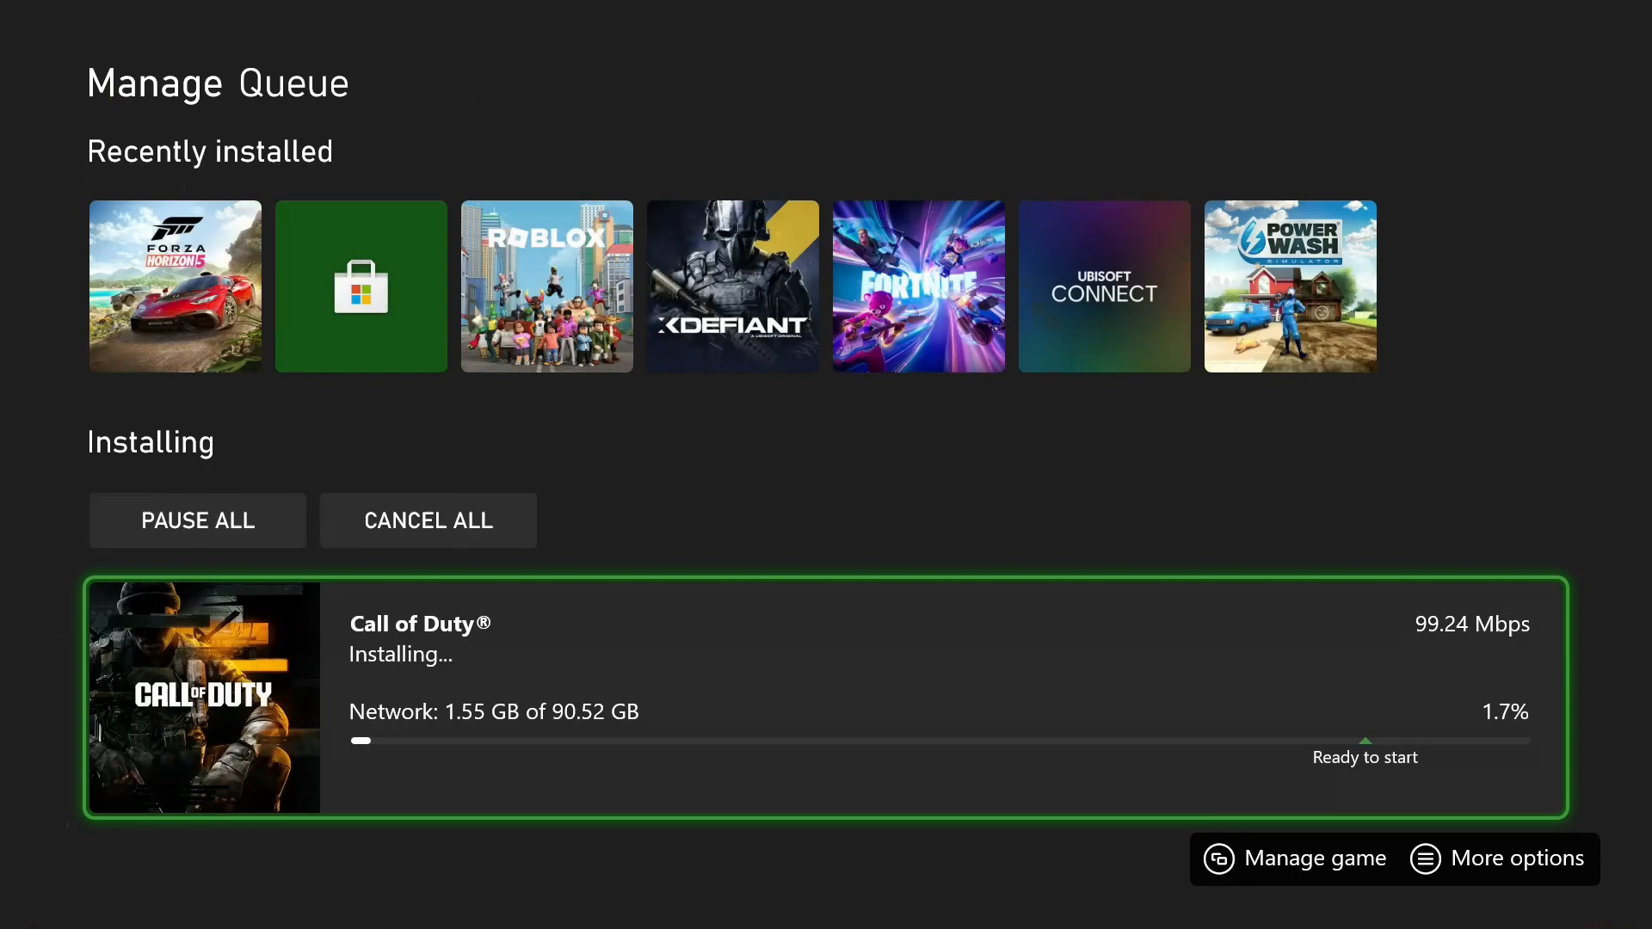
- Pause all downloads, then resume all so Call of Duty installs again
click(1519, 858)
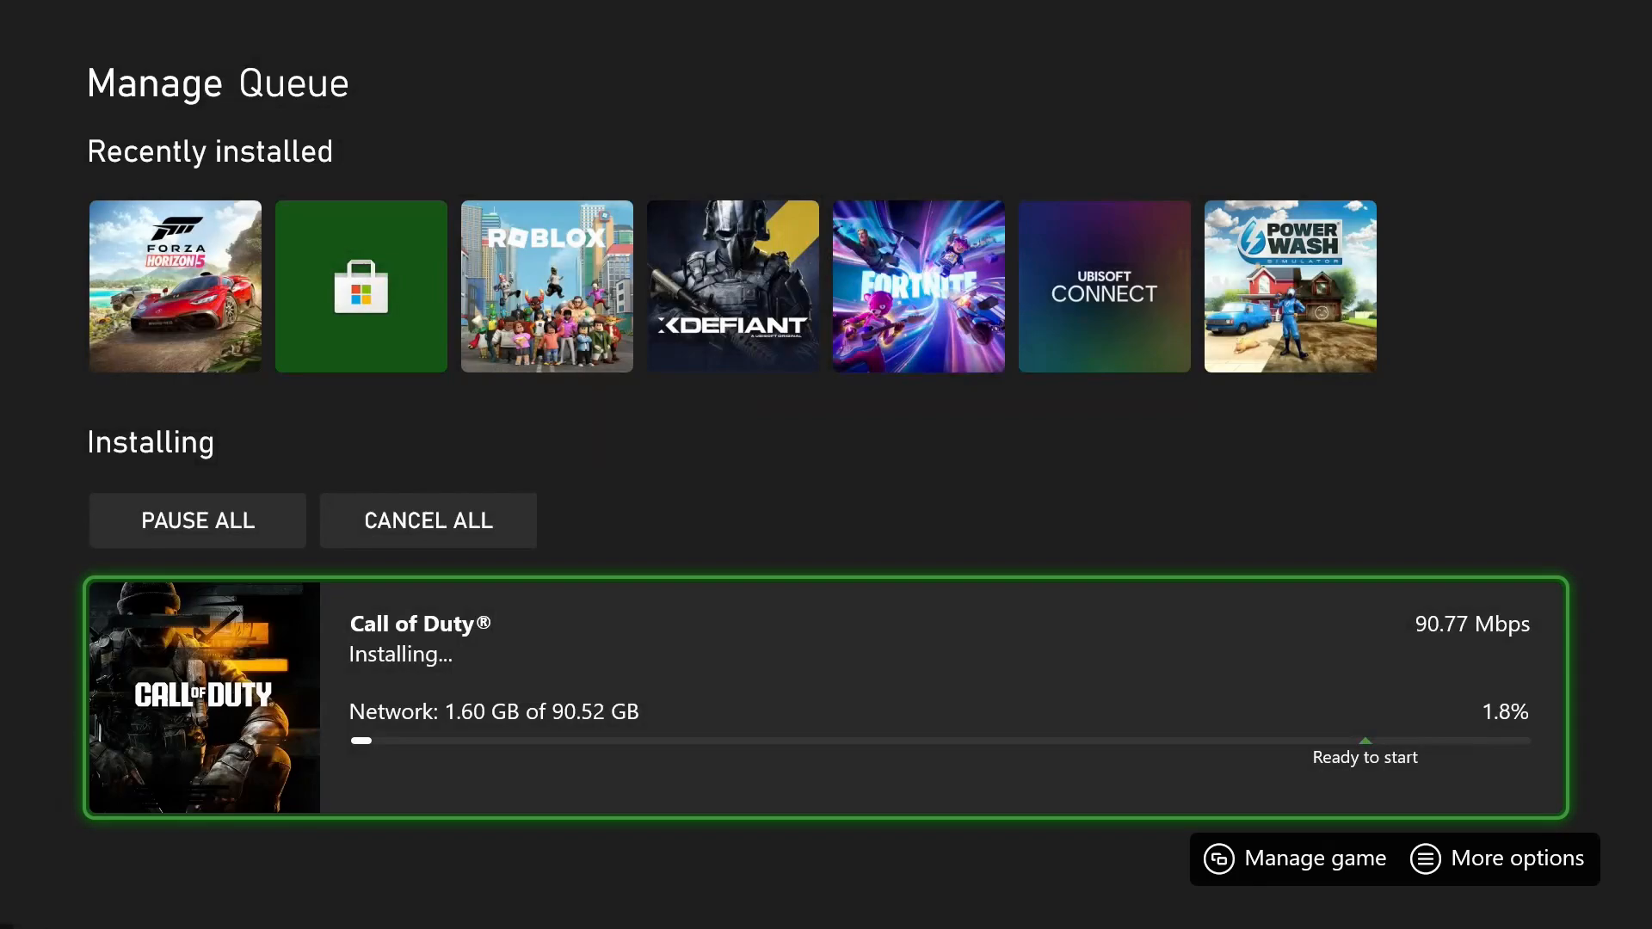
click(197, 520)
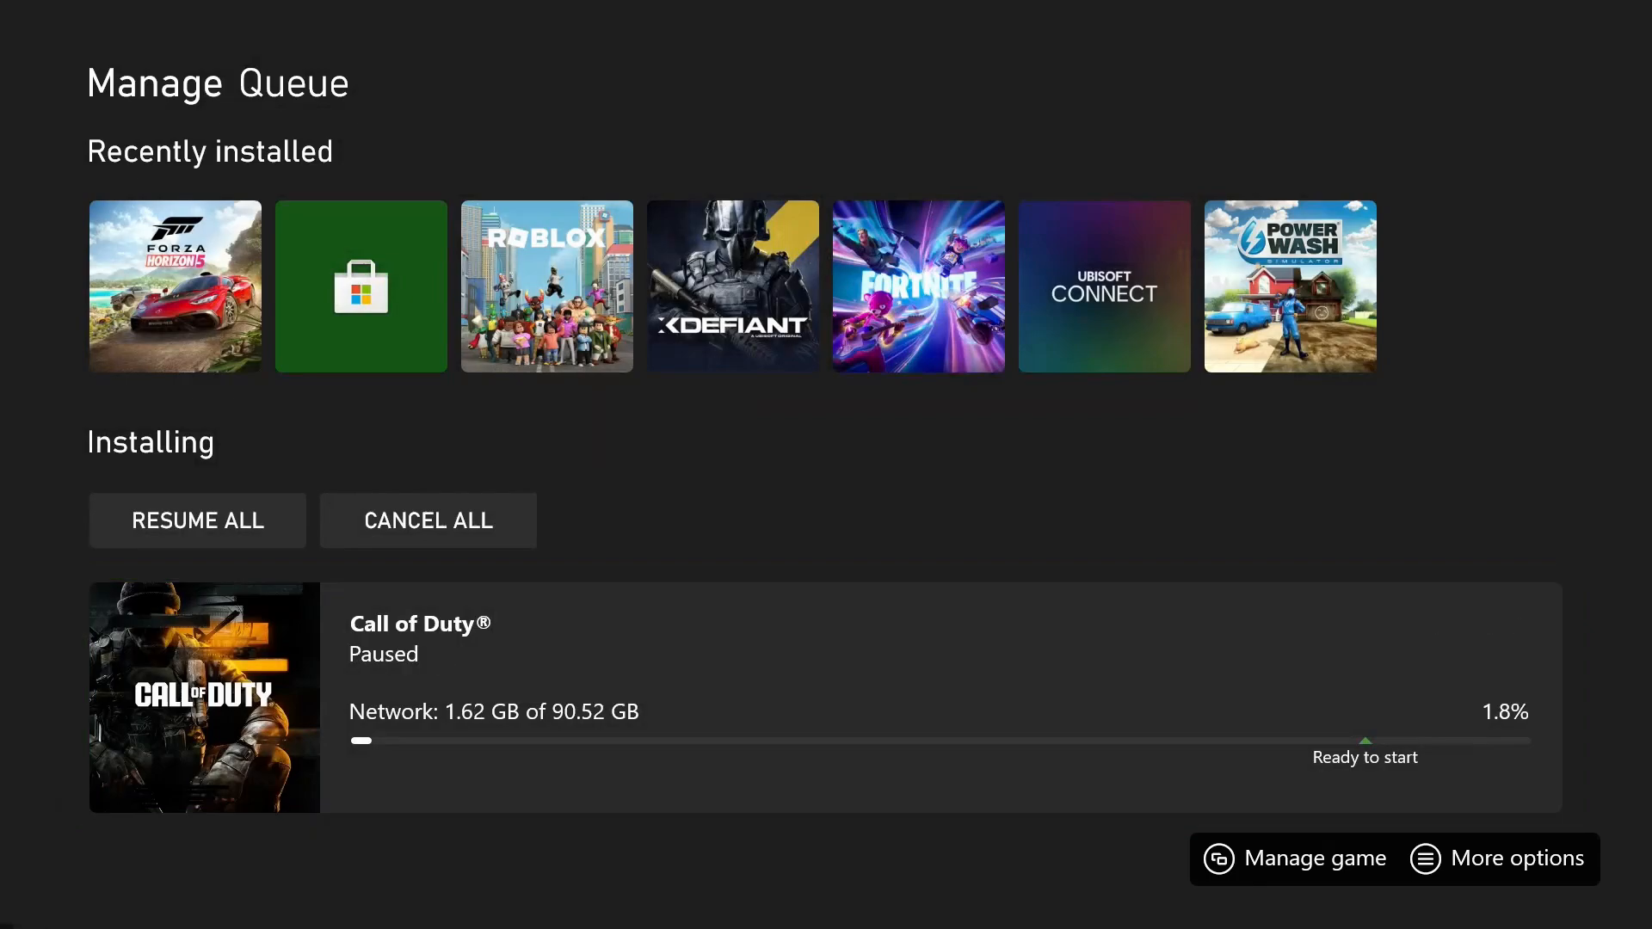
click(197, 520)
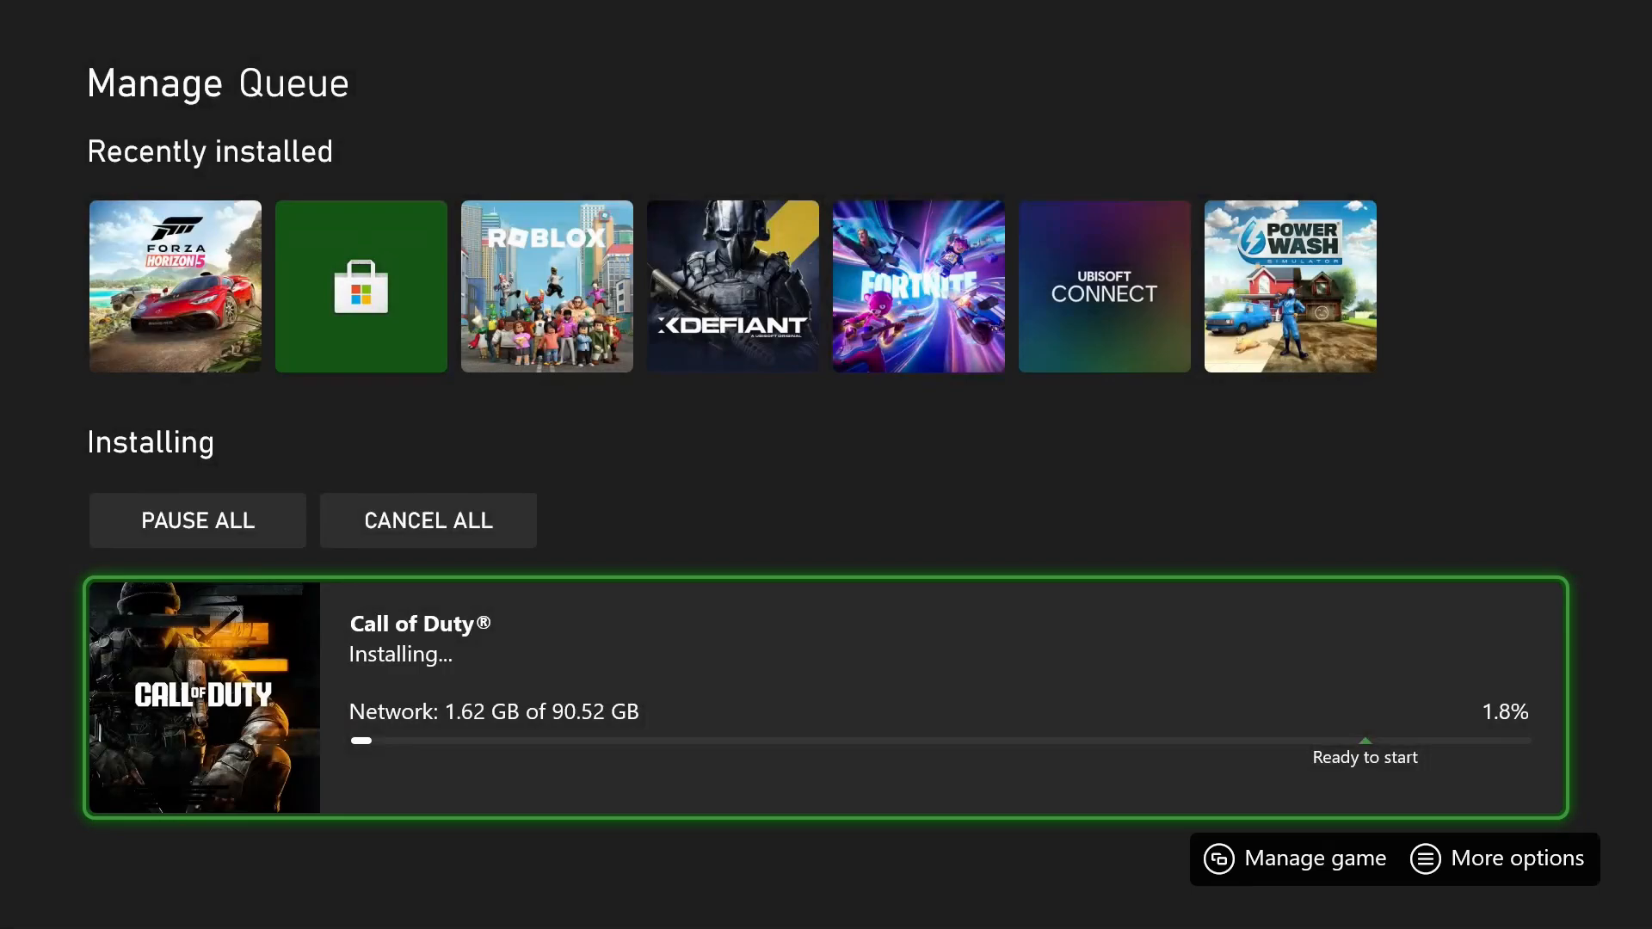